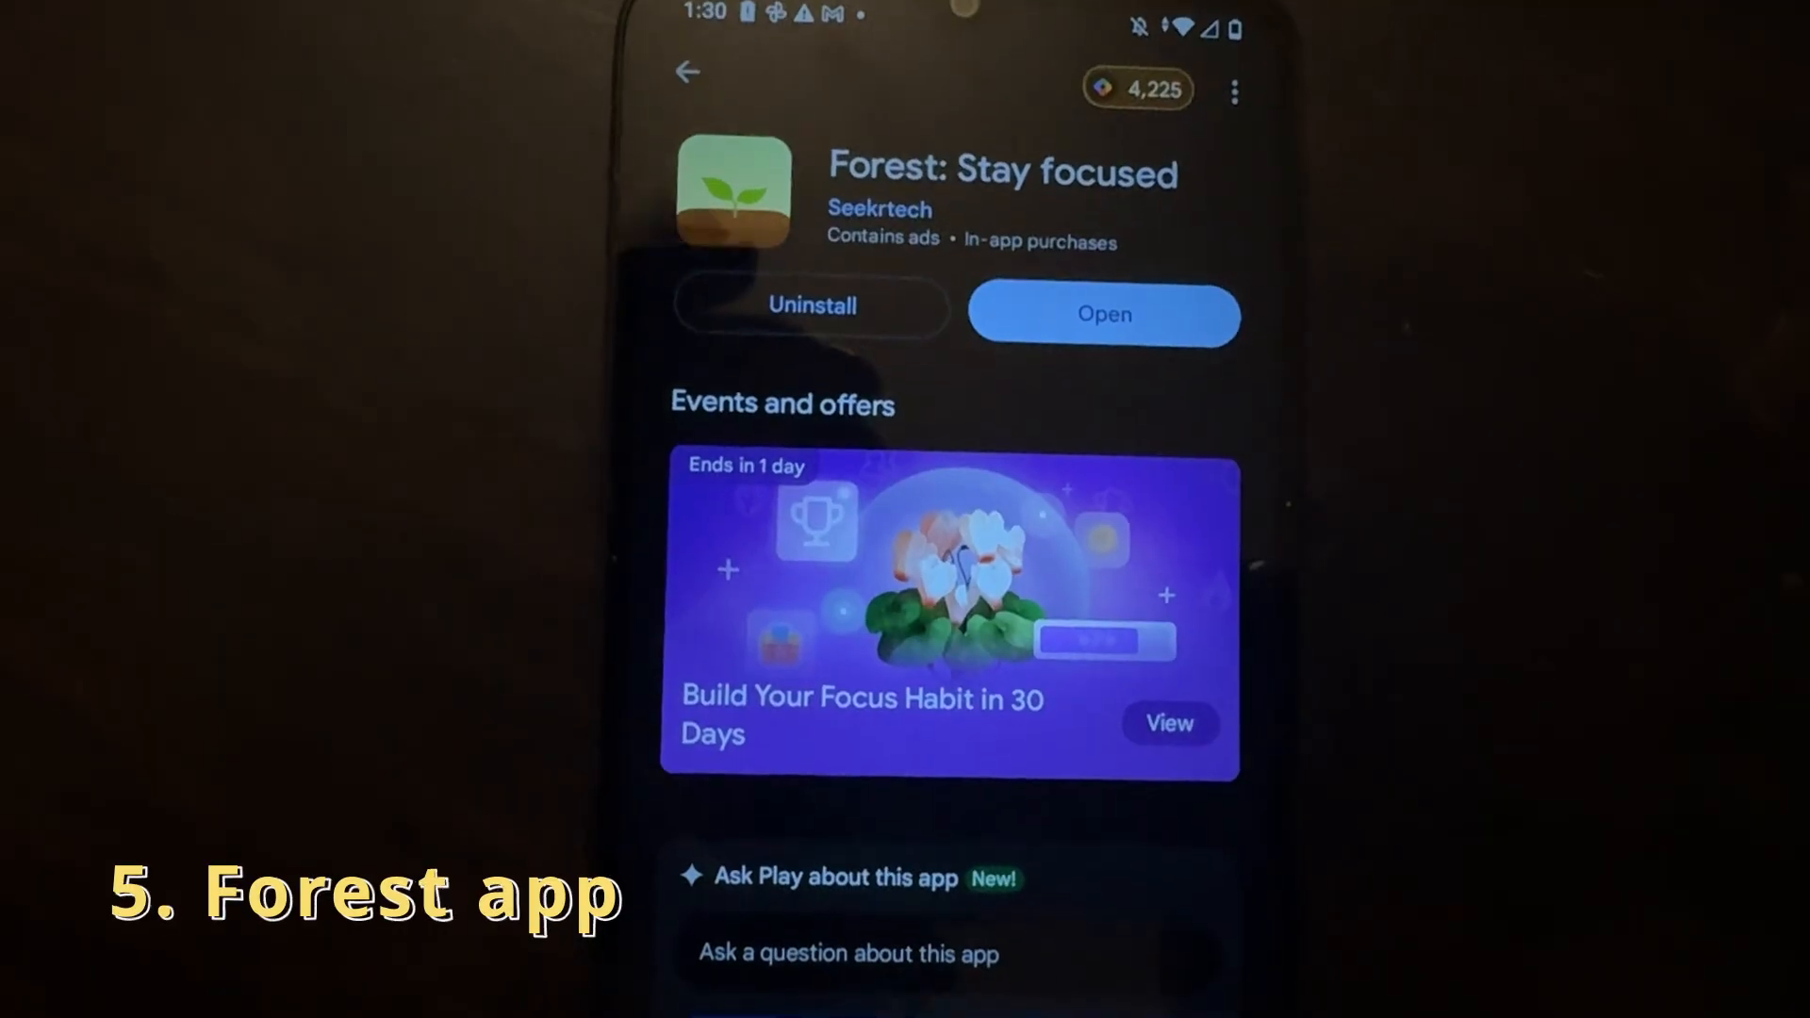
Launch Forest and give up the running focus session, confirming the withered tree.
click(1103, 315)
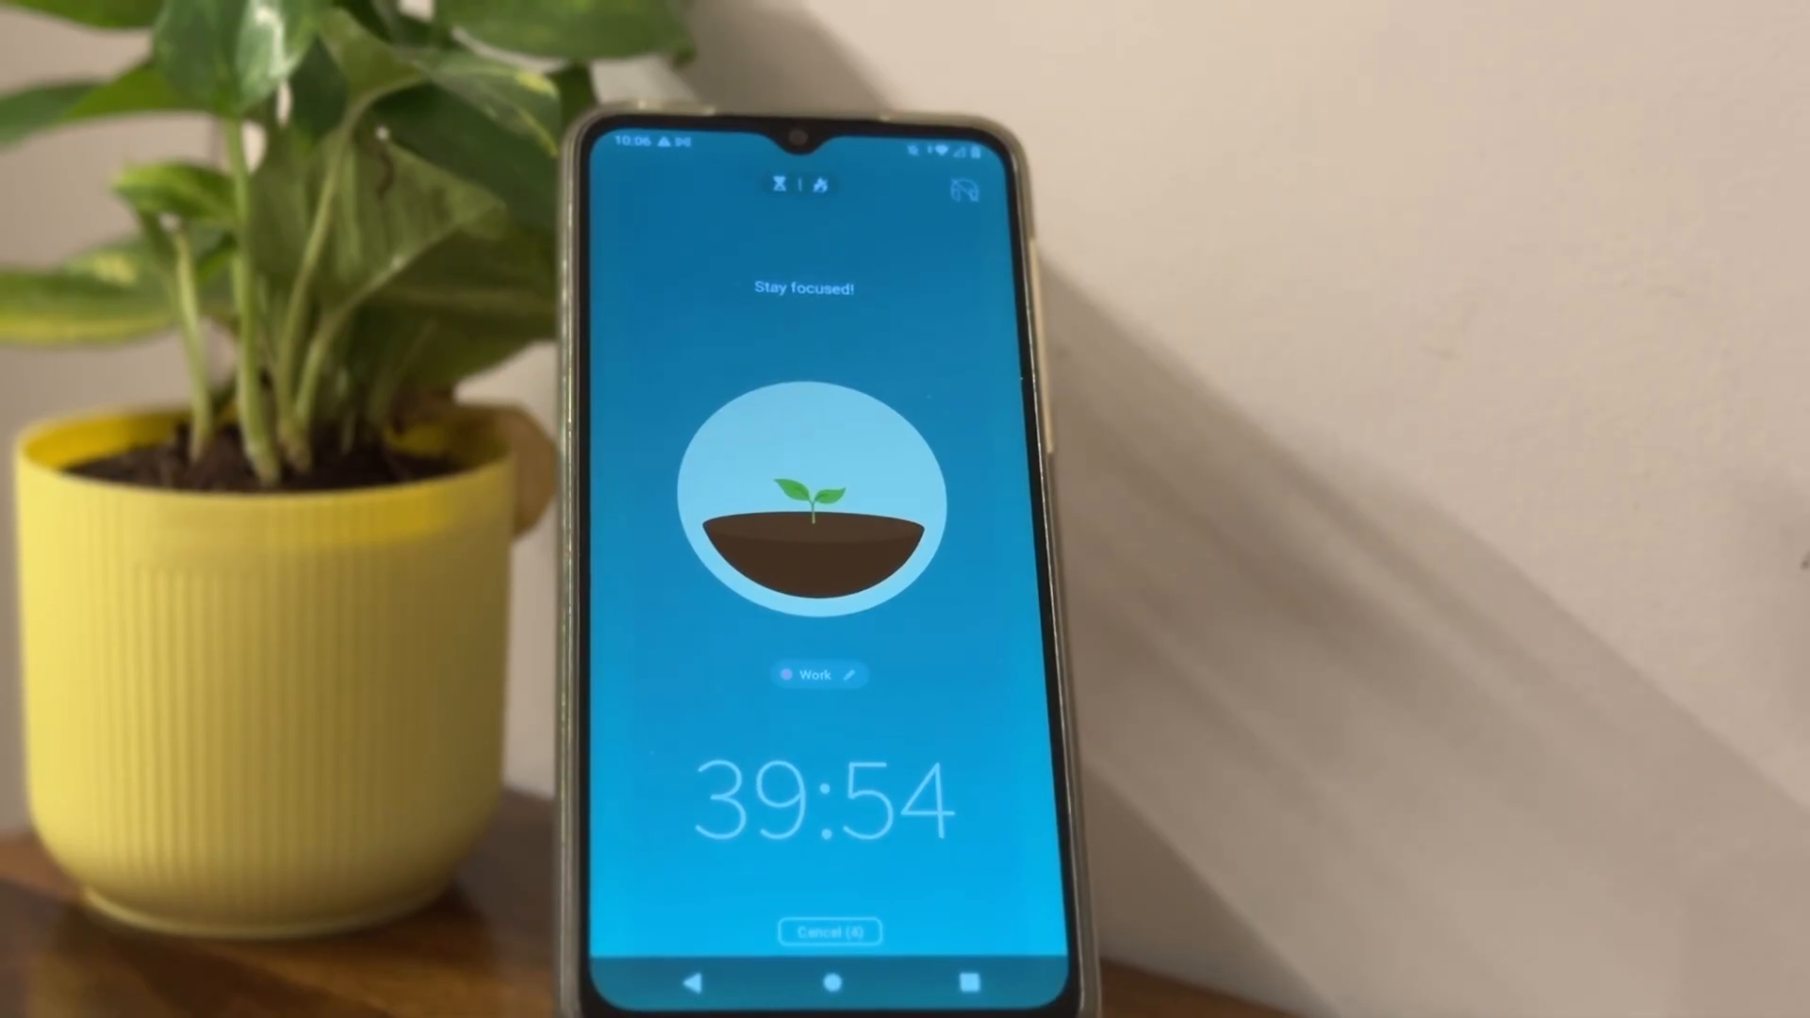
click(829, 932)
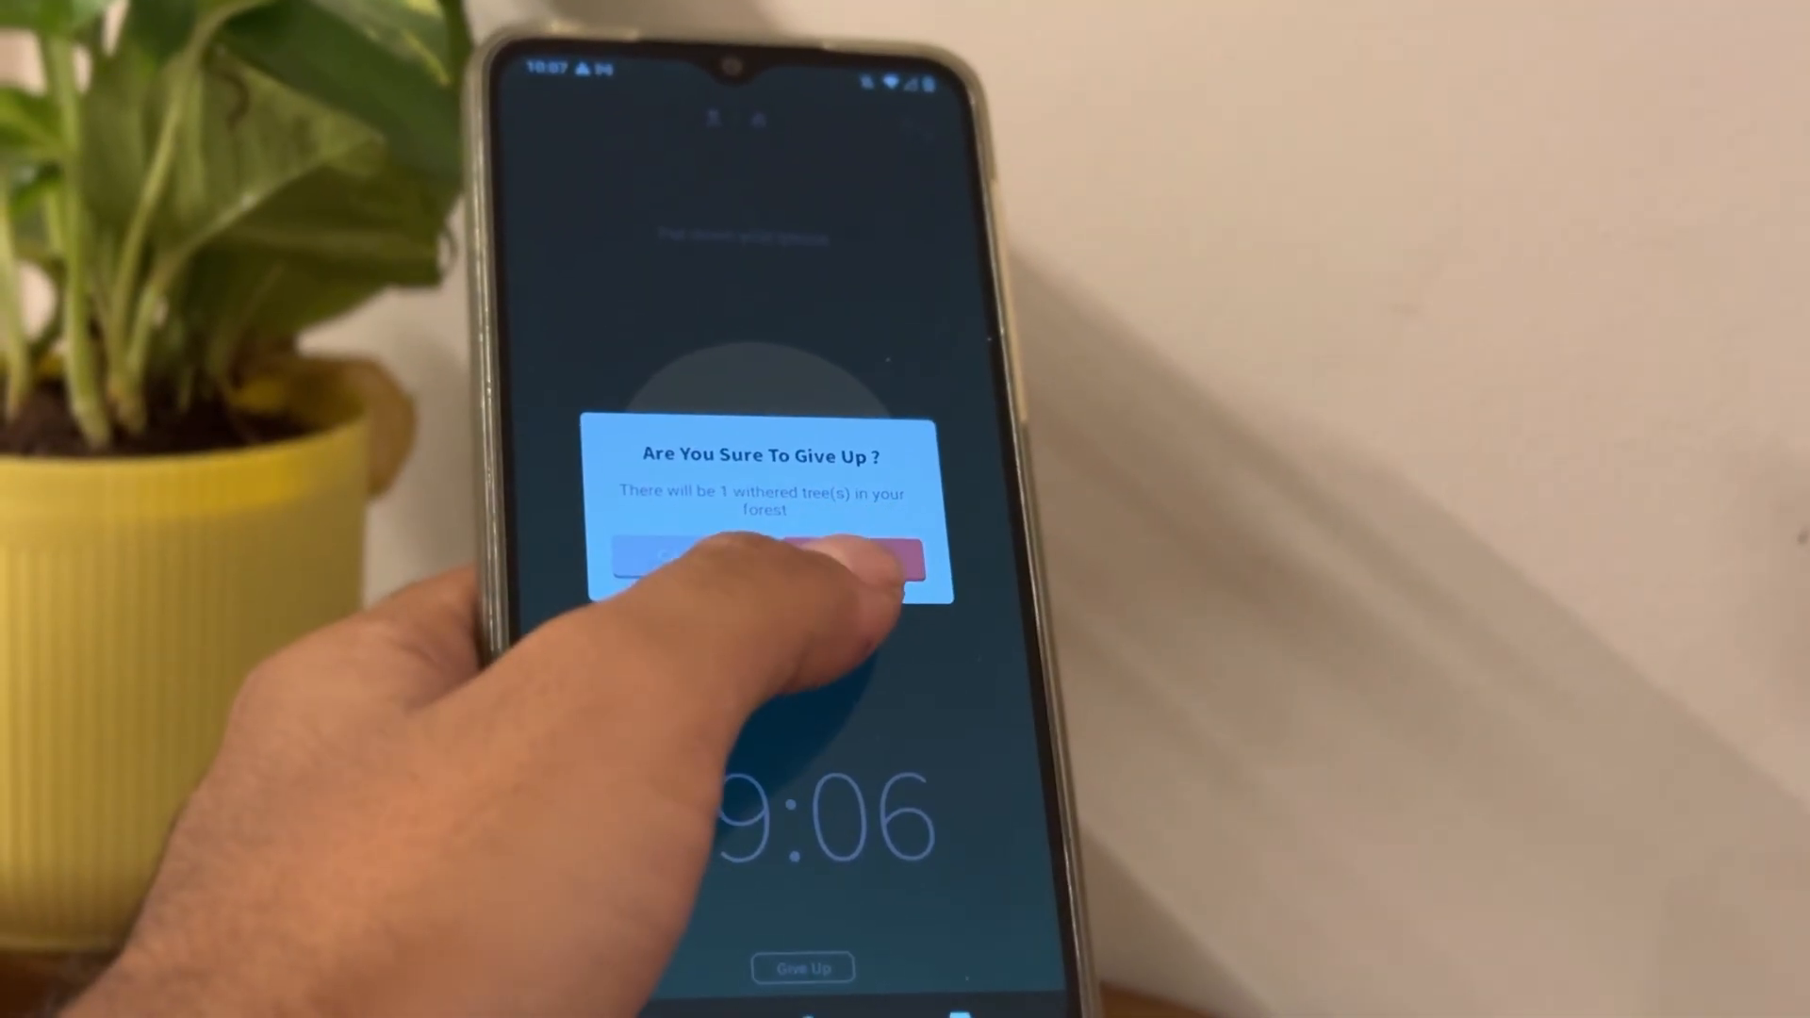
click(842, 560)
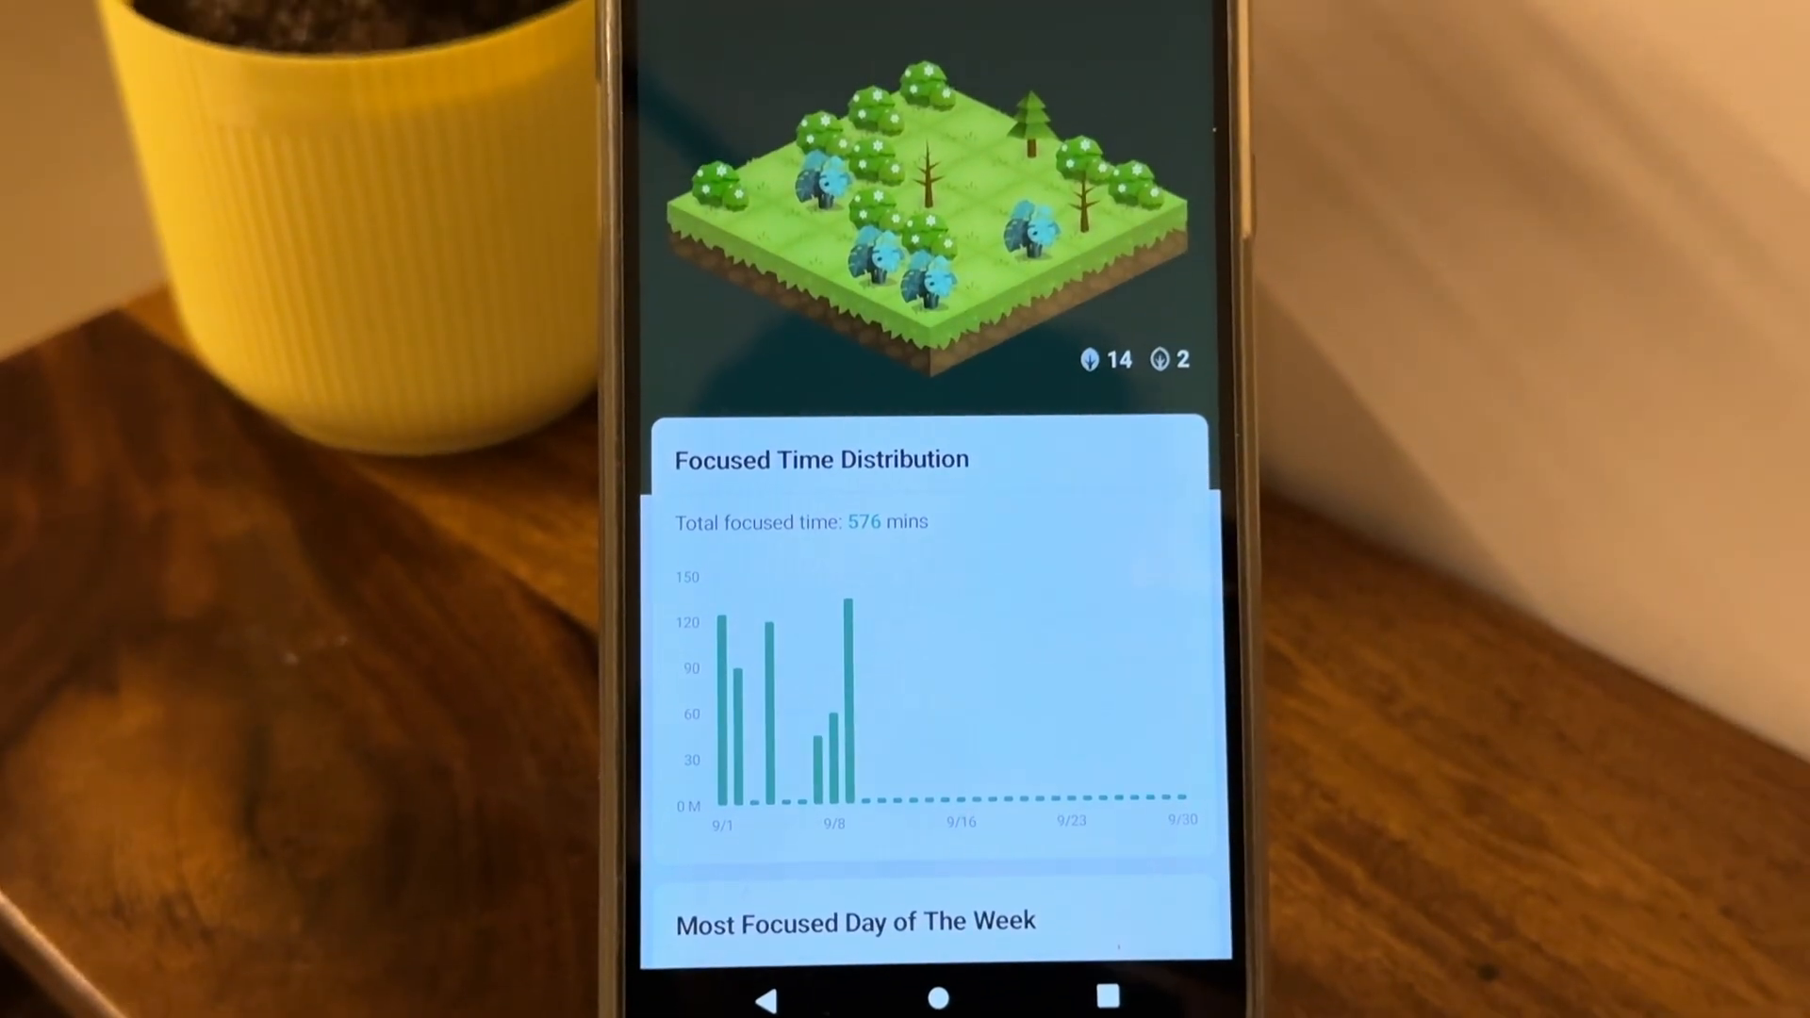
Scroll through the forest overview, Focused Time Distribution chart and Real Forest planting totals.
scroll(down, 3)
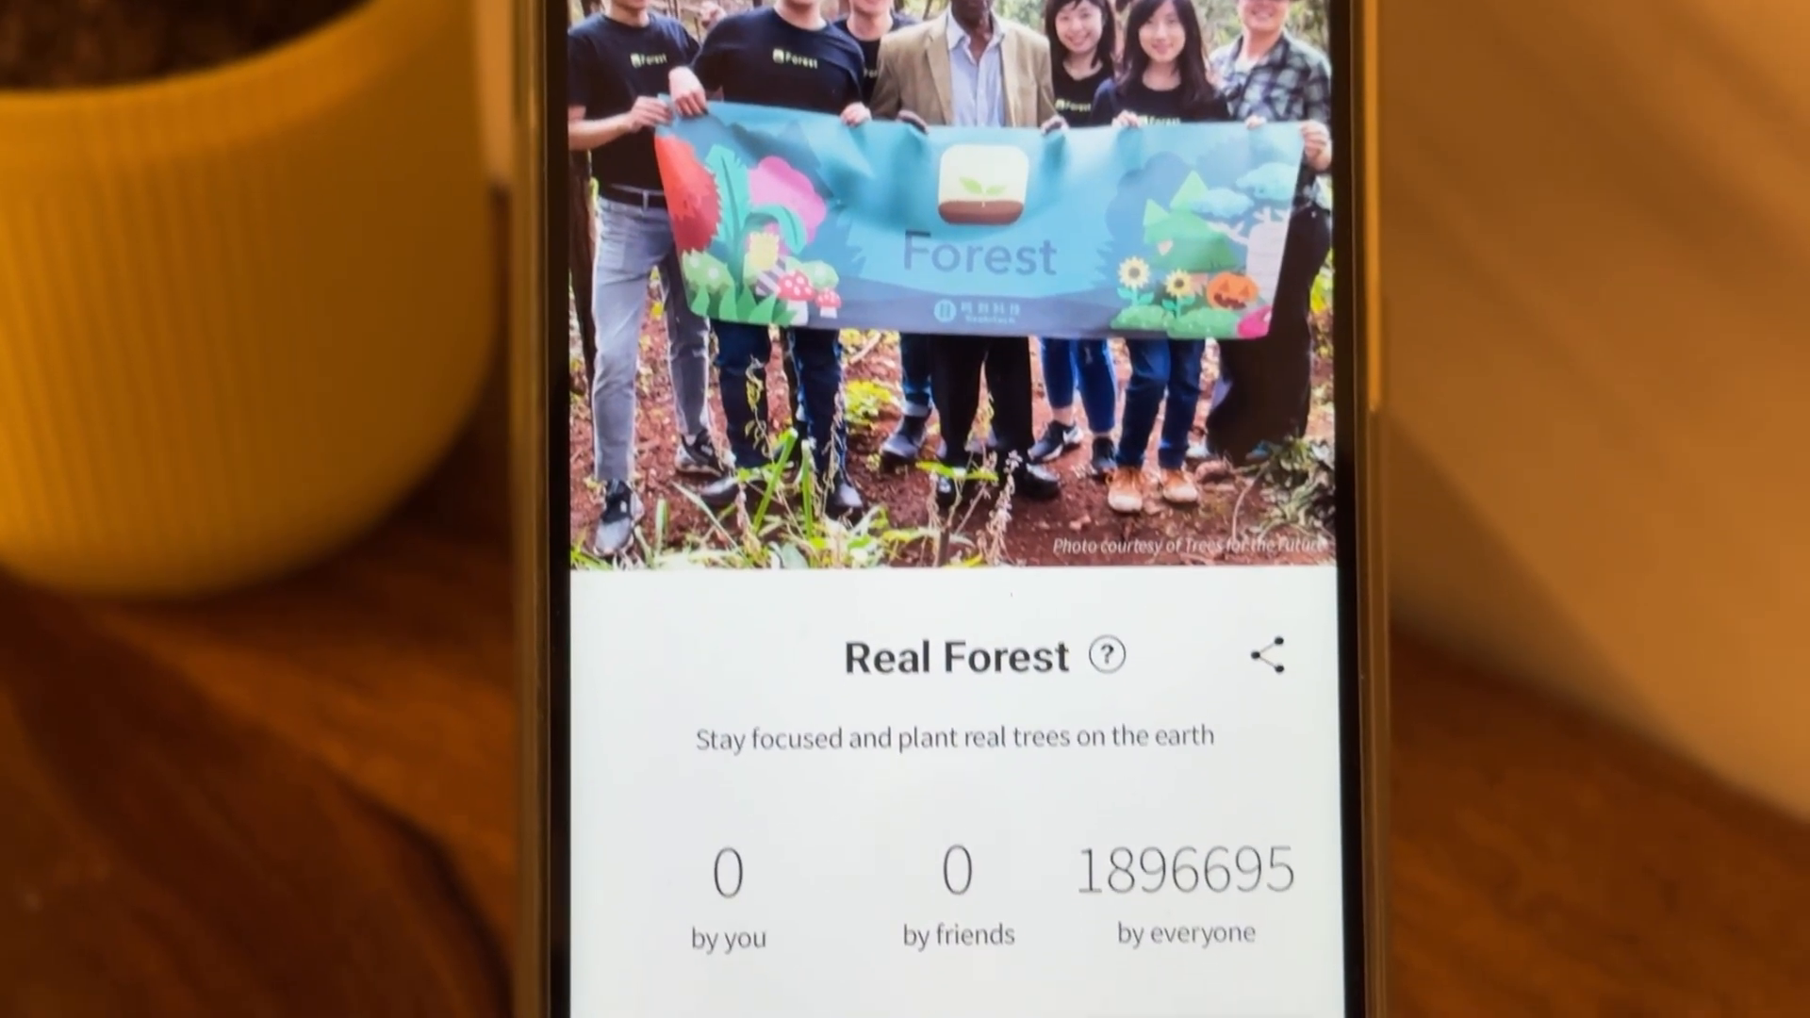
scroll(down, 3)
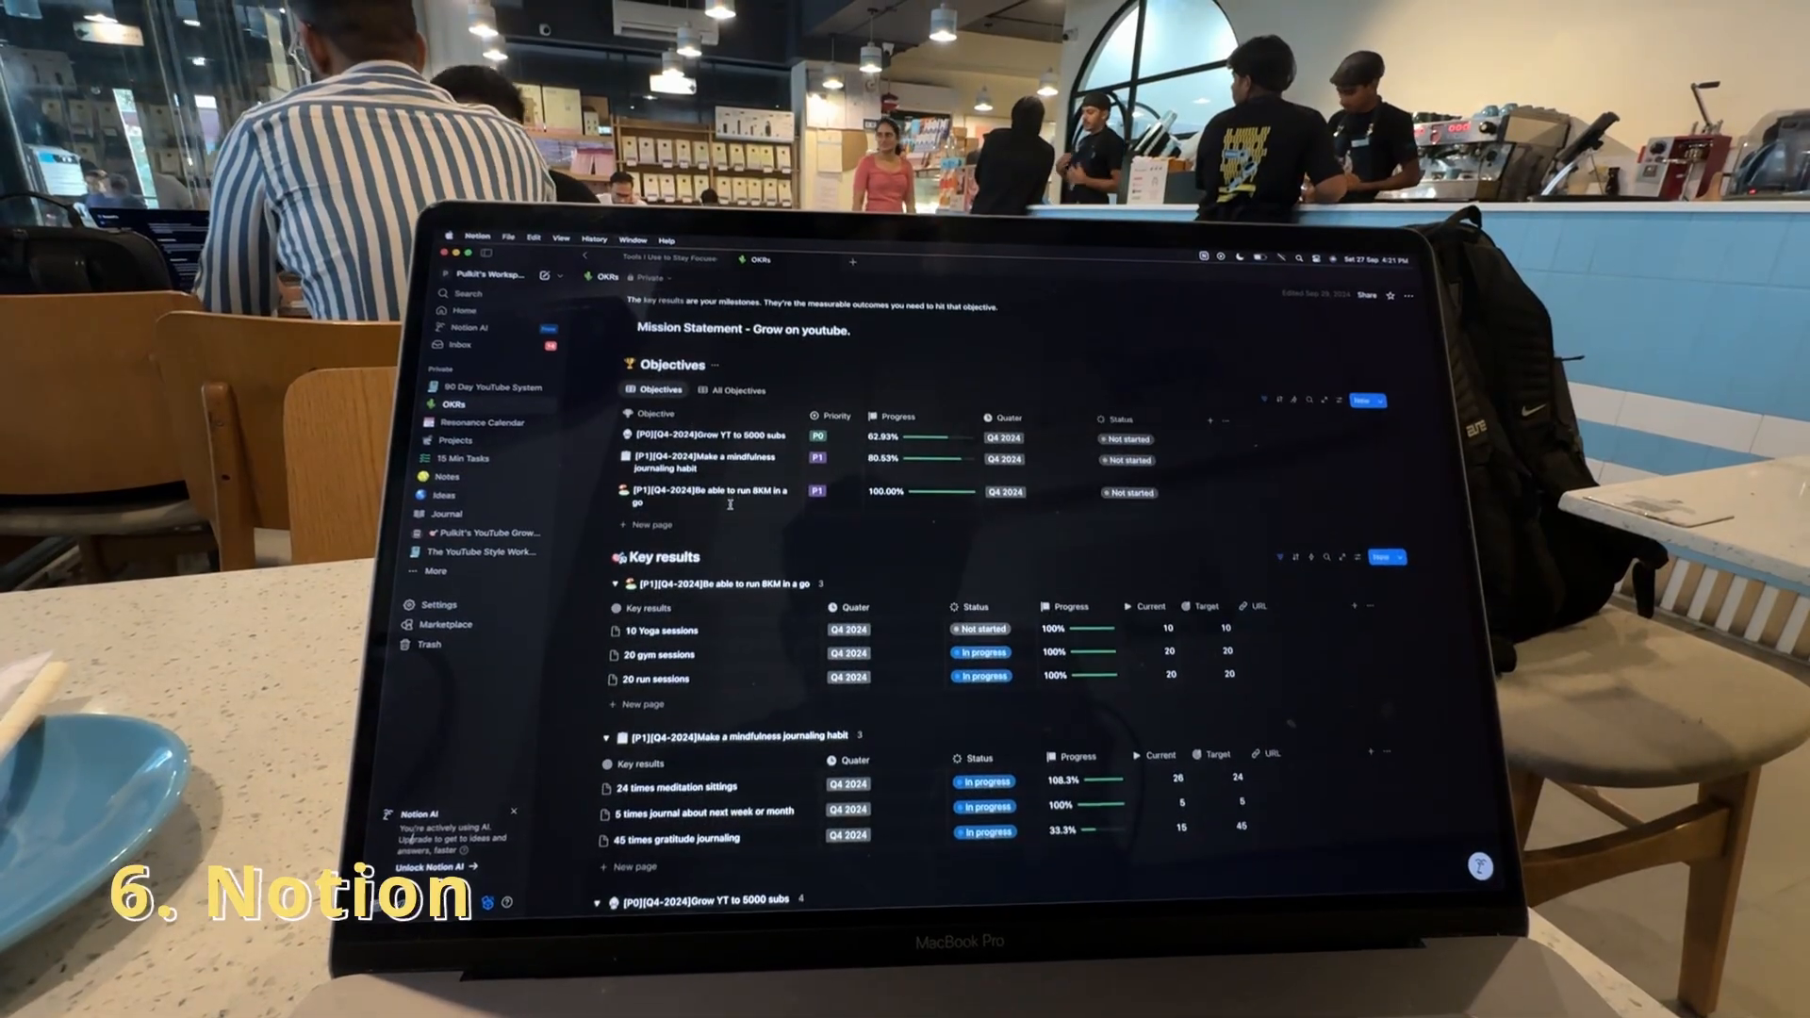
Scroll the OKRs page and posts list to reach a task with Medium priority, Edit type, 10-minute effort.
scroll(down, 3)
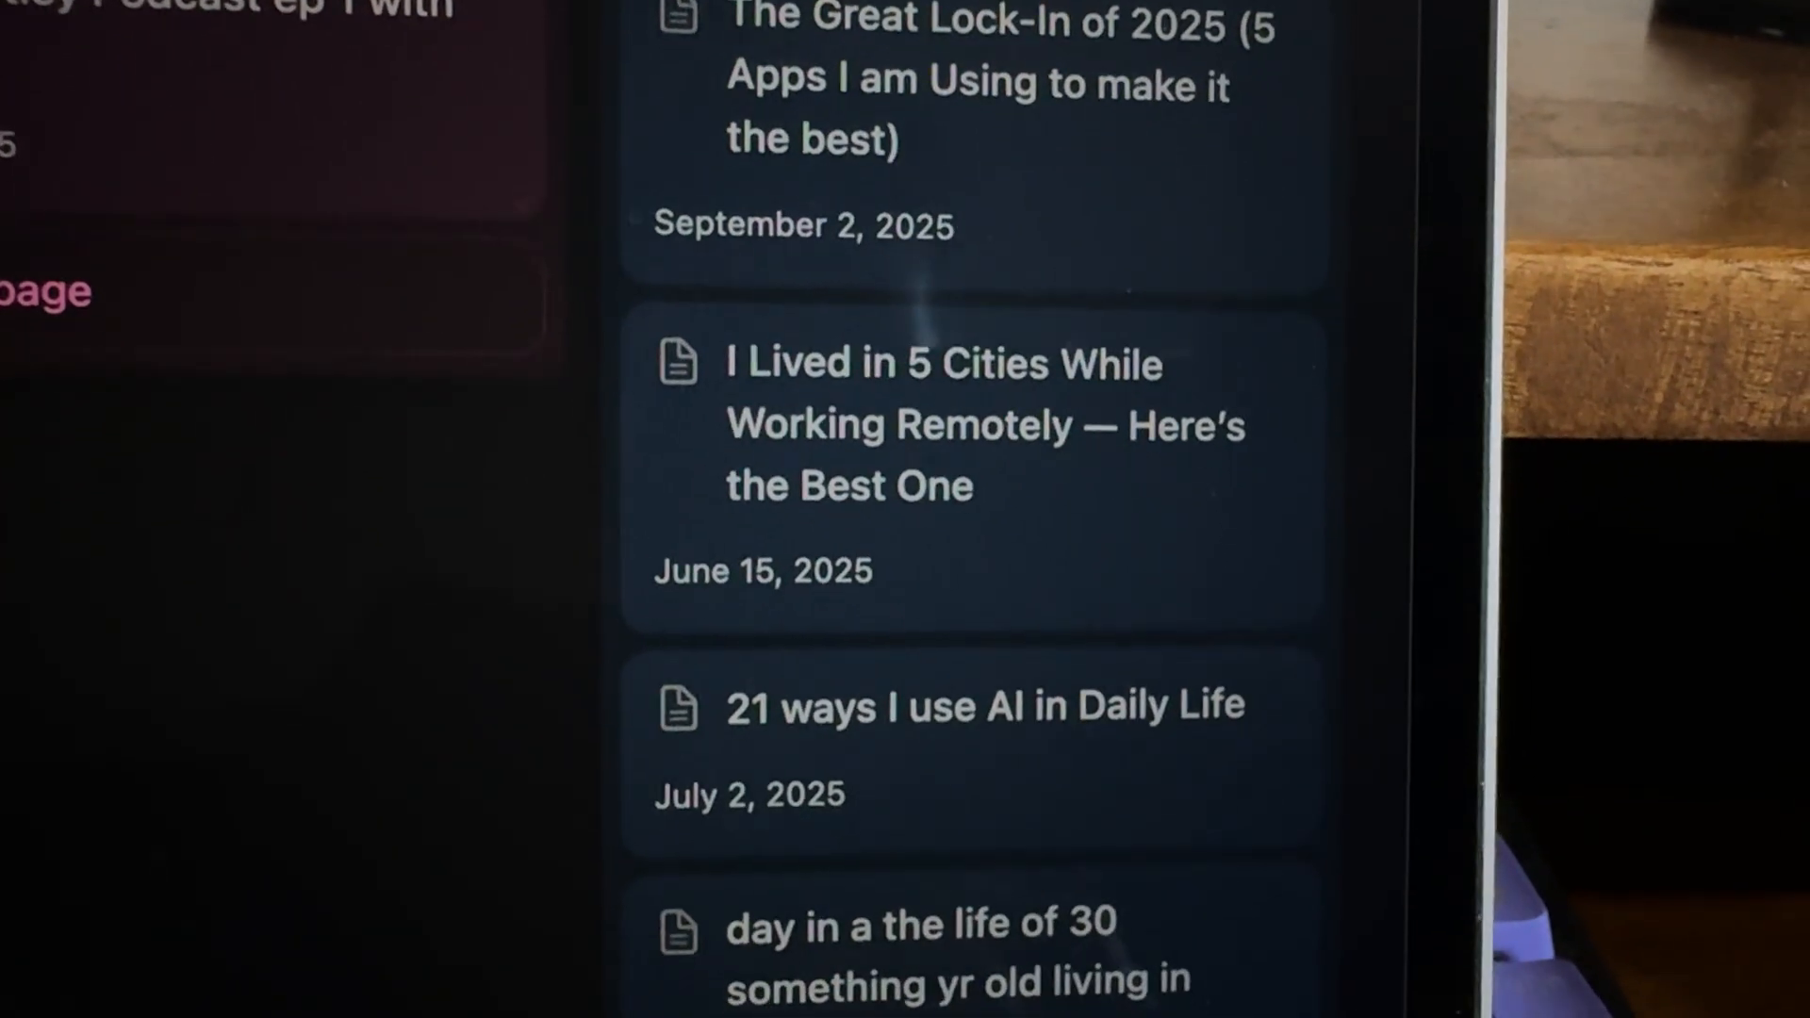
scroll(down, 3)
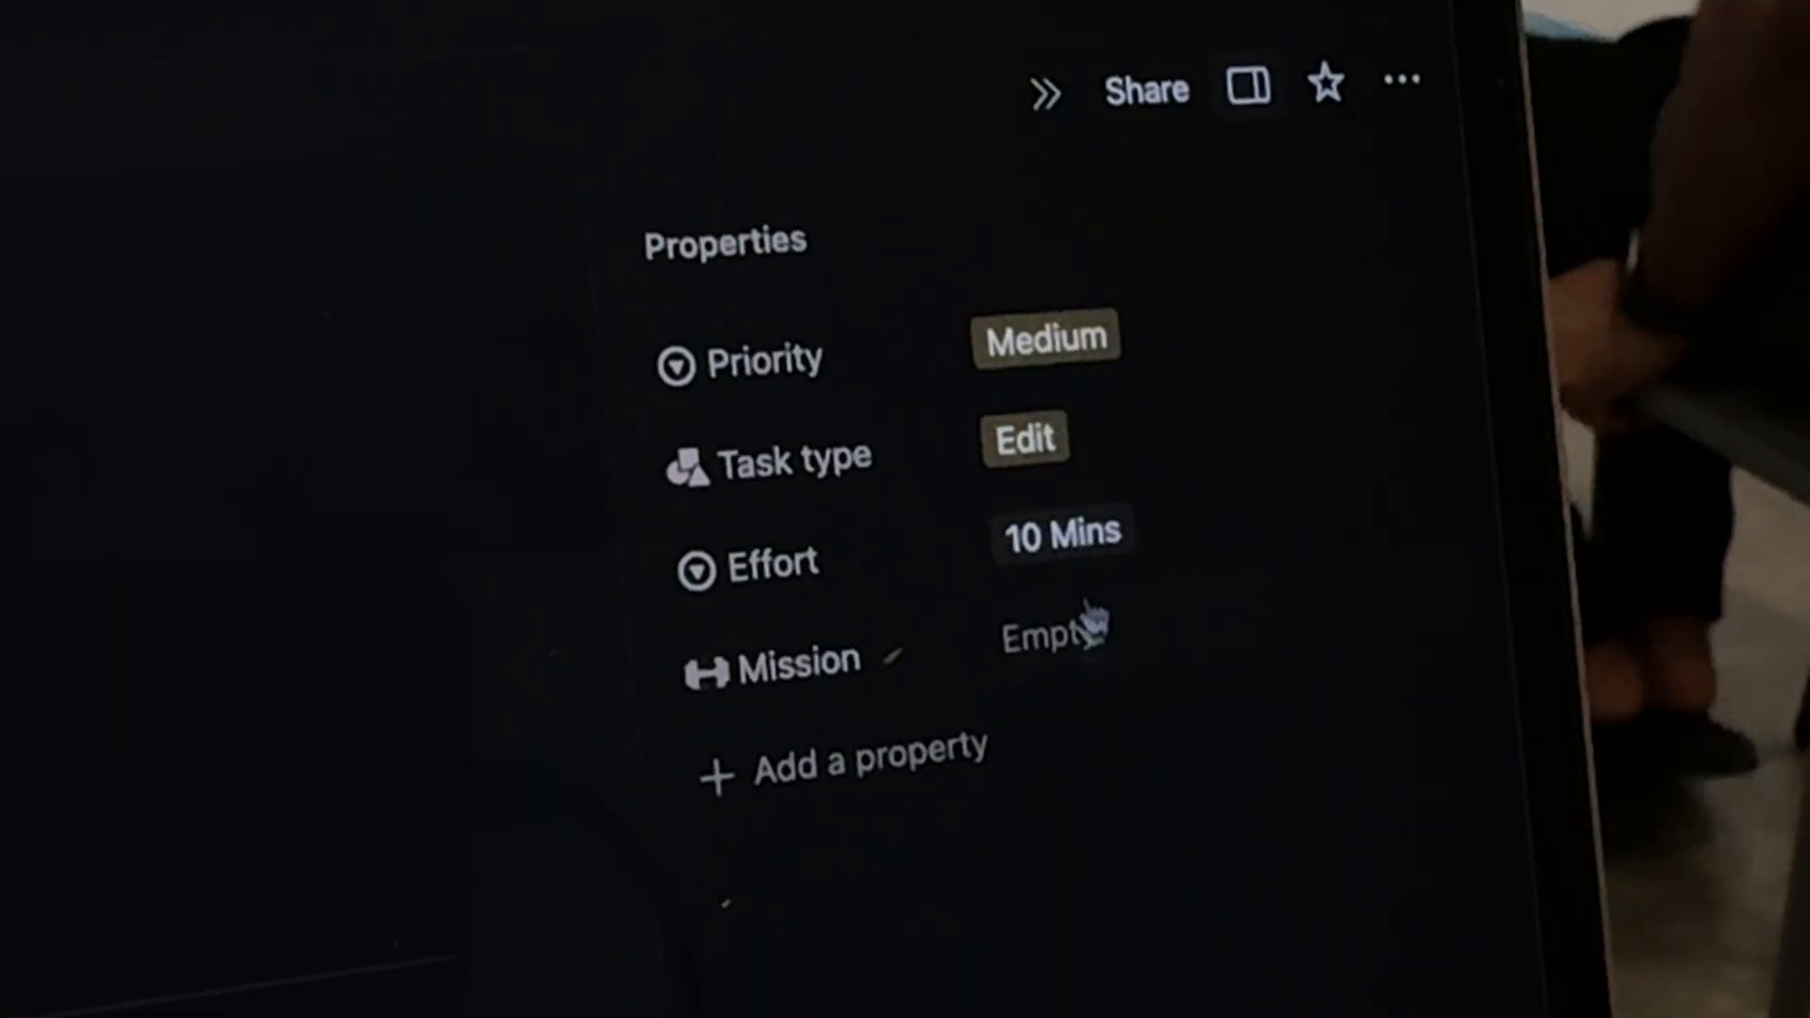
Set the task's Effort to 5 Mins and review its Priority choices, still Medium.
click(1060, 531)
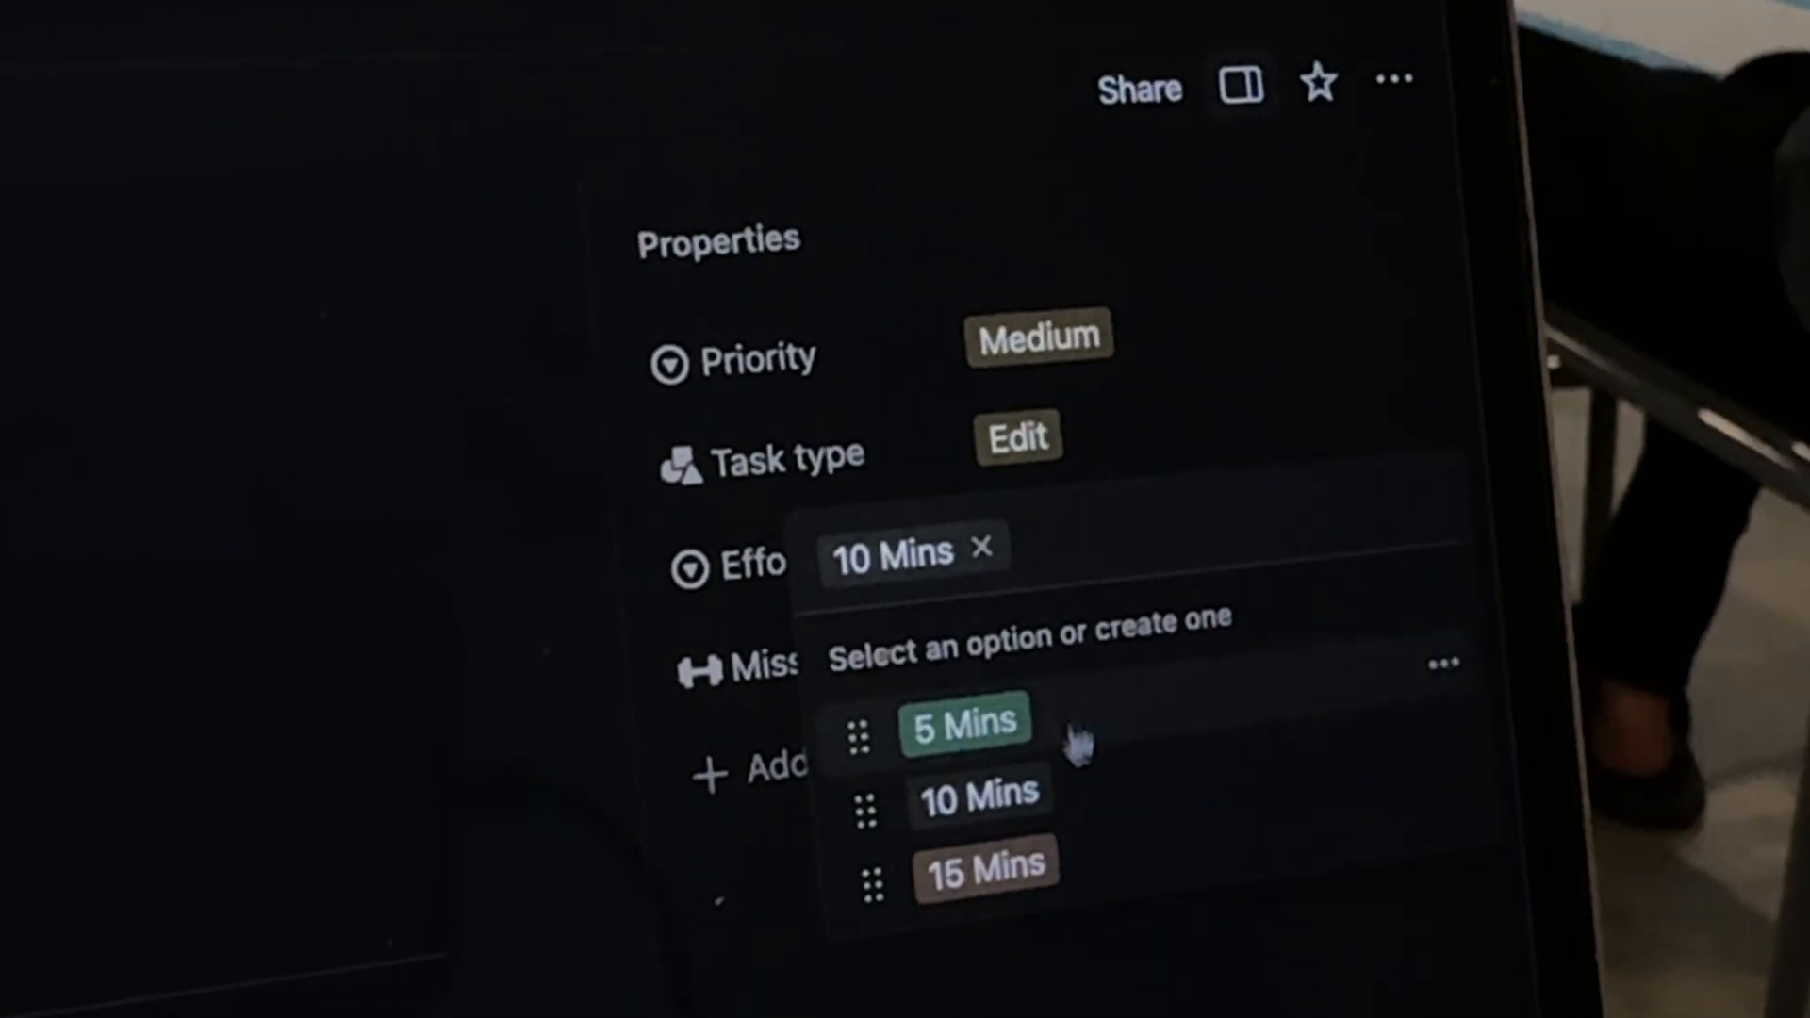
click(963, 722)
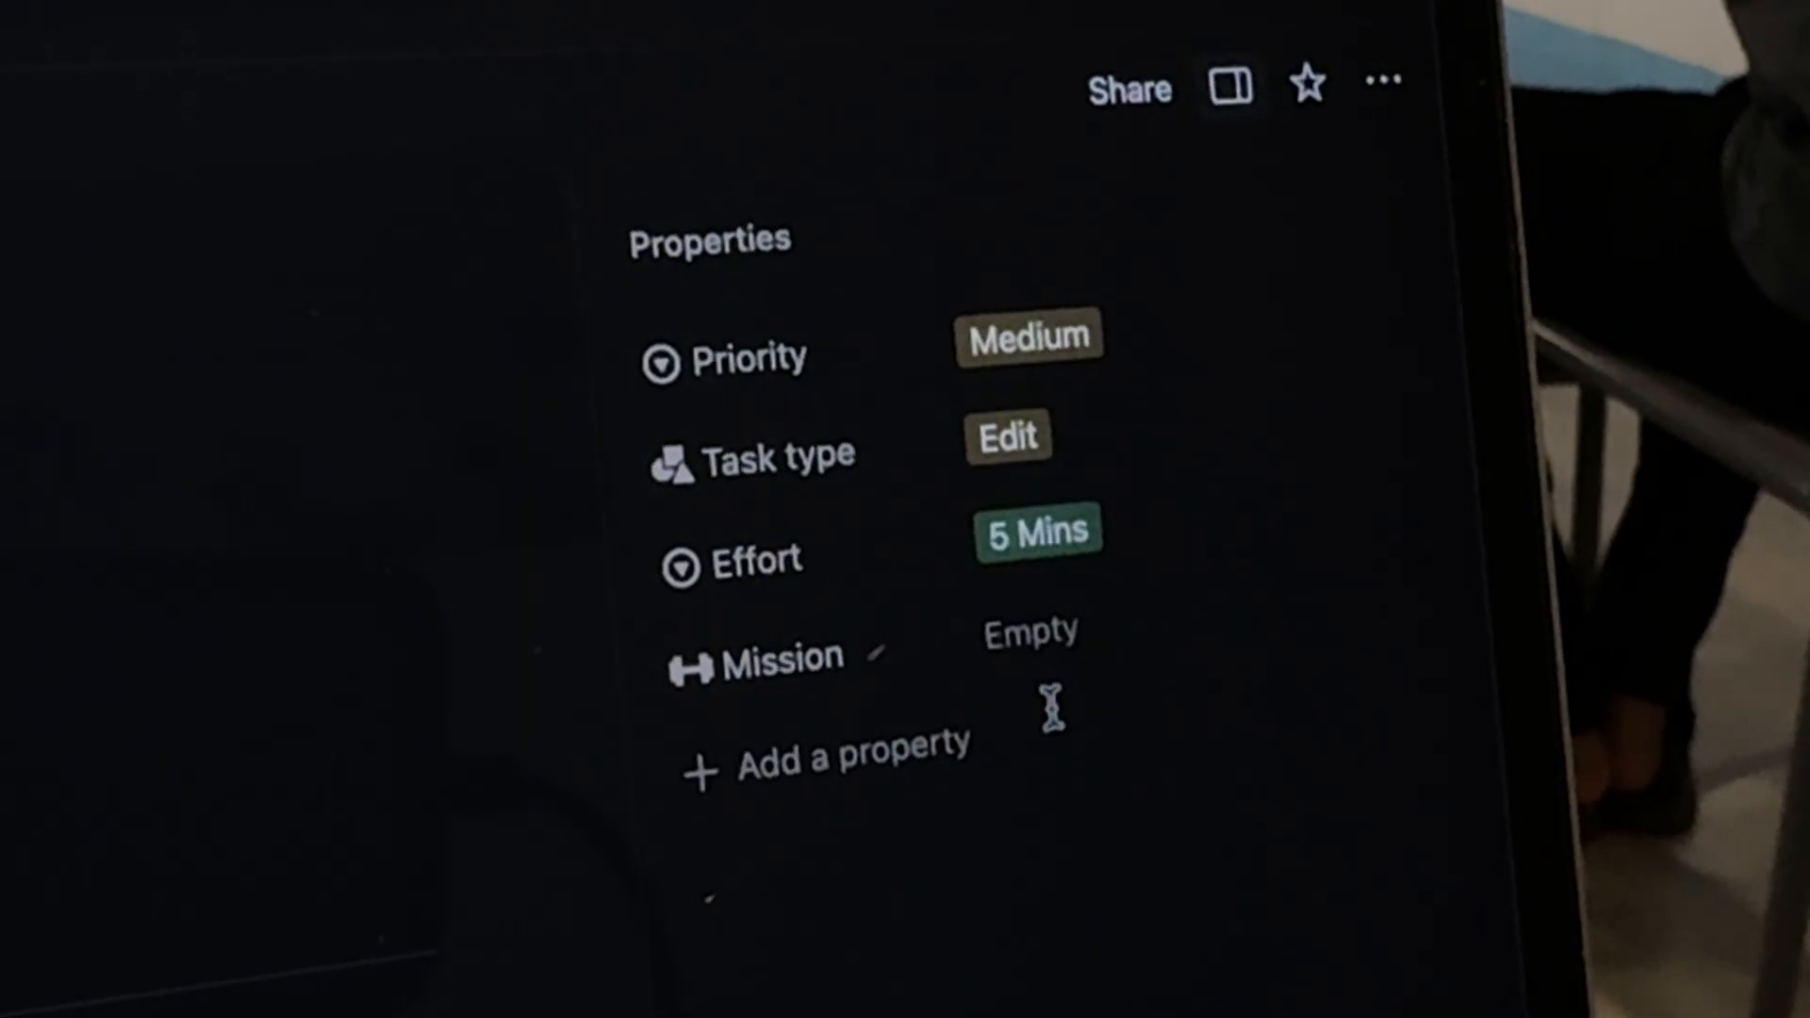
click(1026, 336)
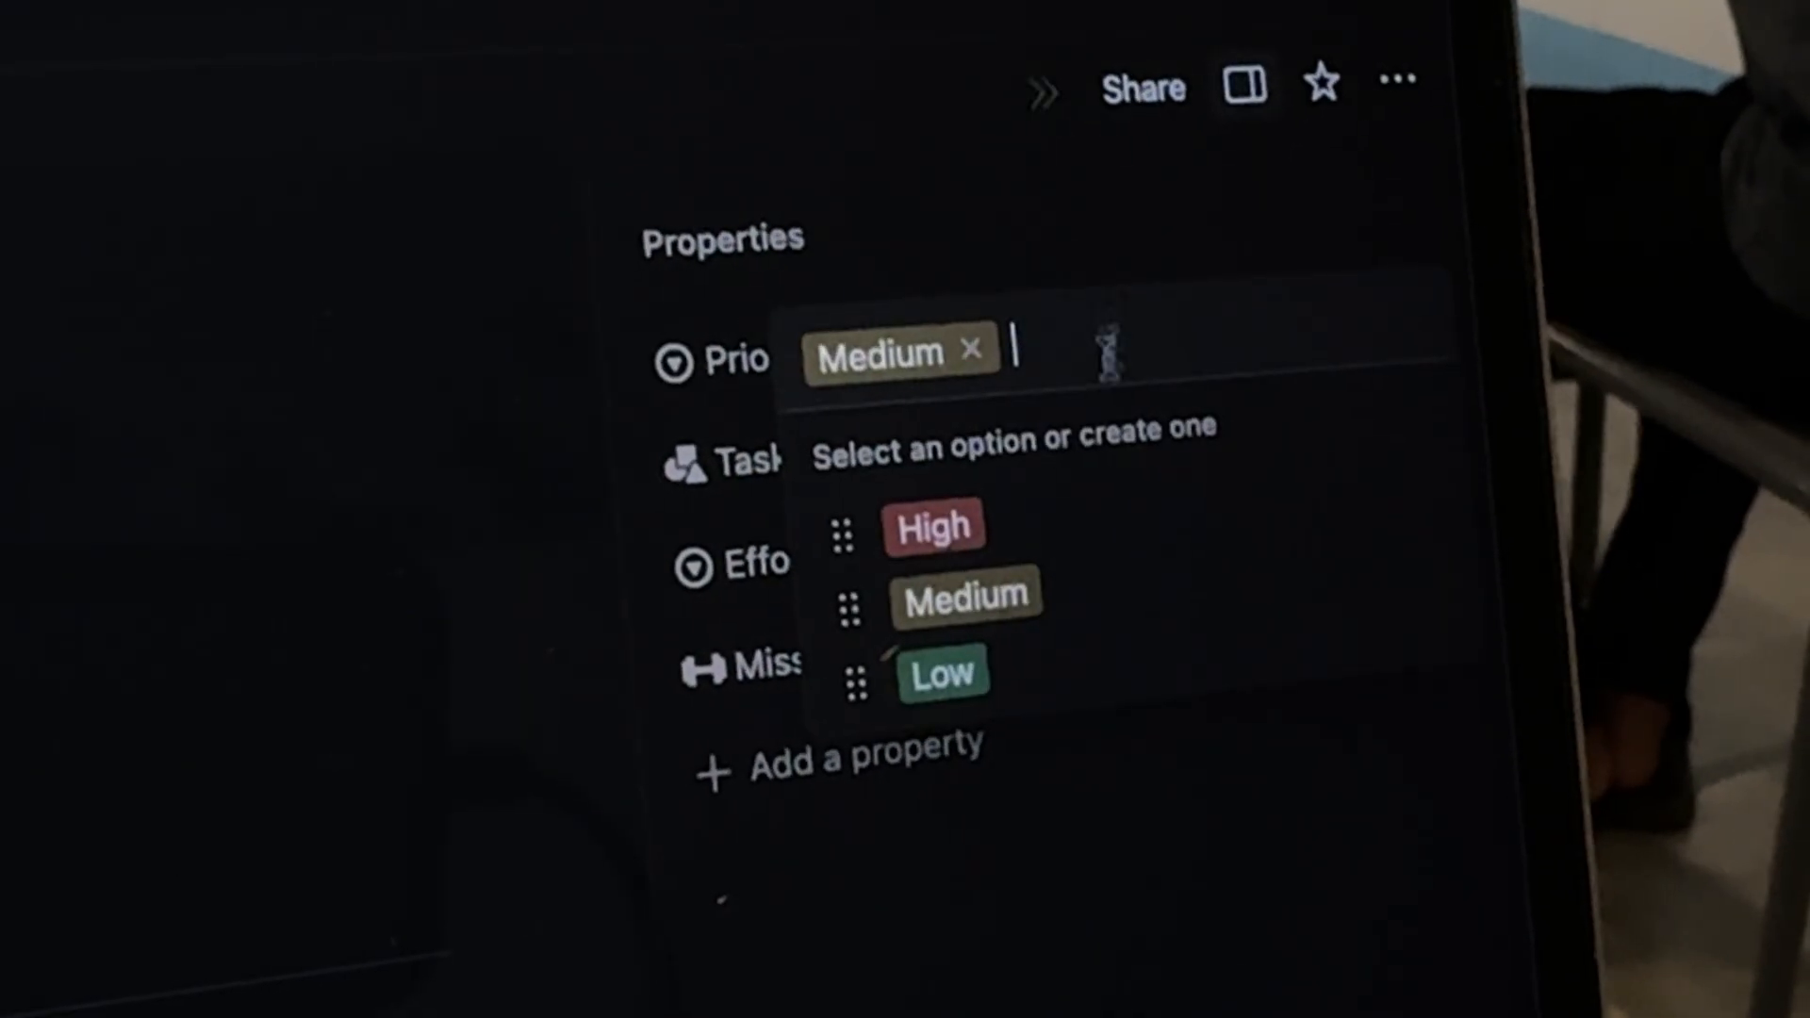